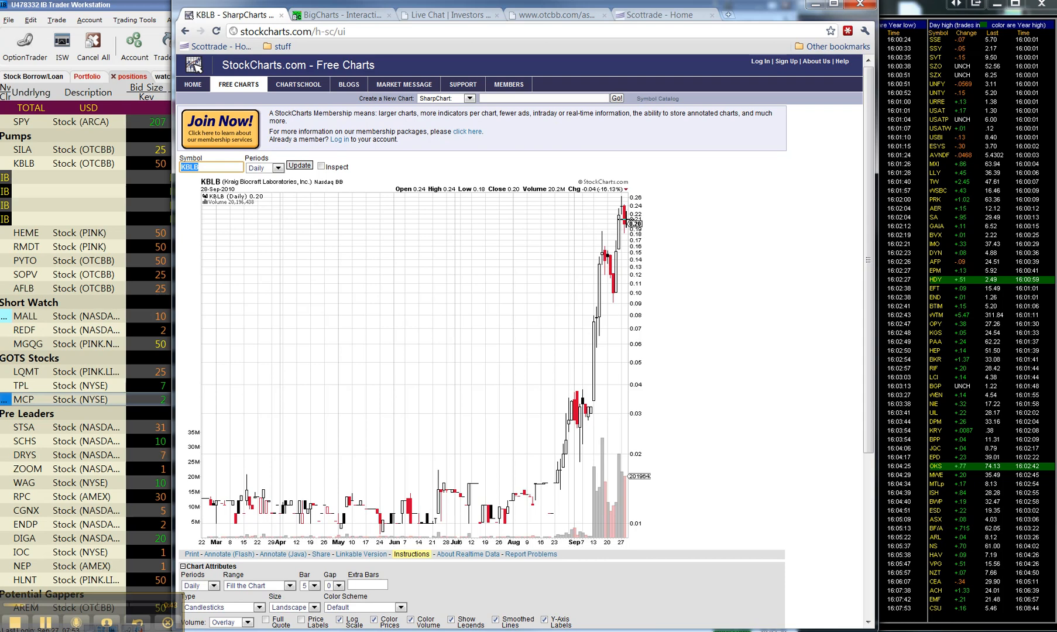
{"action": "mouse_move", "coordinate": [629, 282]}
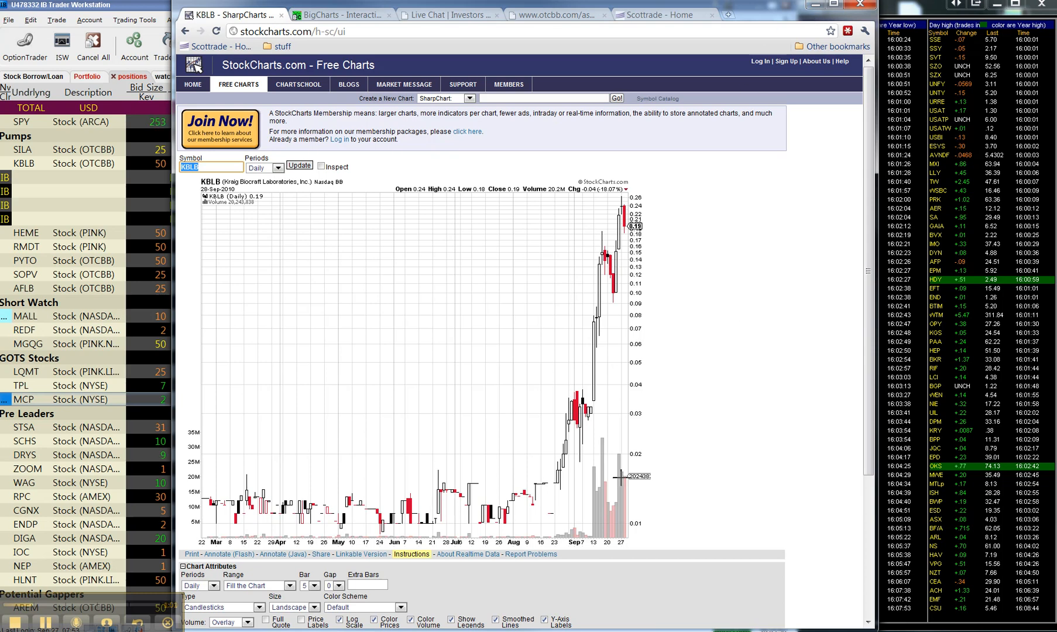
{"action": "mouse_move", "coordinate": [686, 413]}
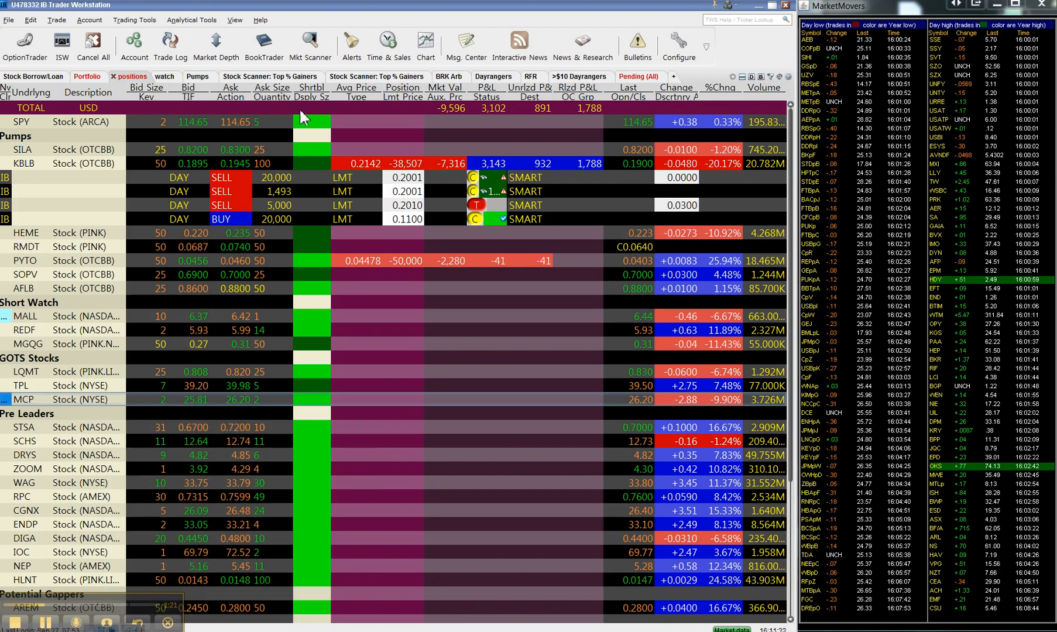
{"action": "mouse_move", "coordinate": [72, 172]}
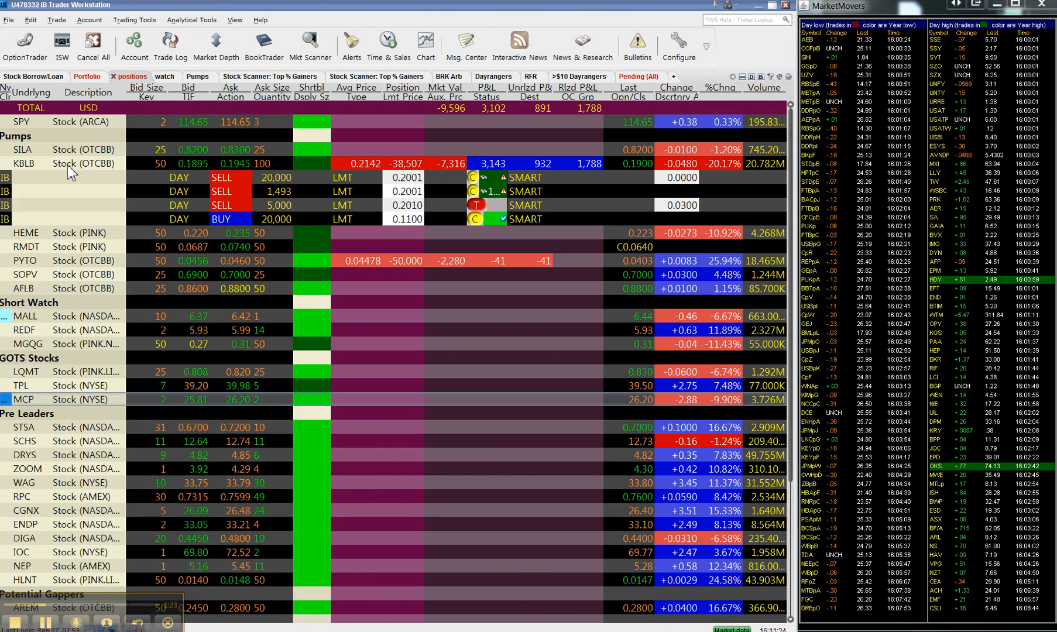
Select the KBLB position row so its intraday chart can be opened
{"action": "left_click", "coordinate": [88, 162]}
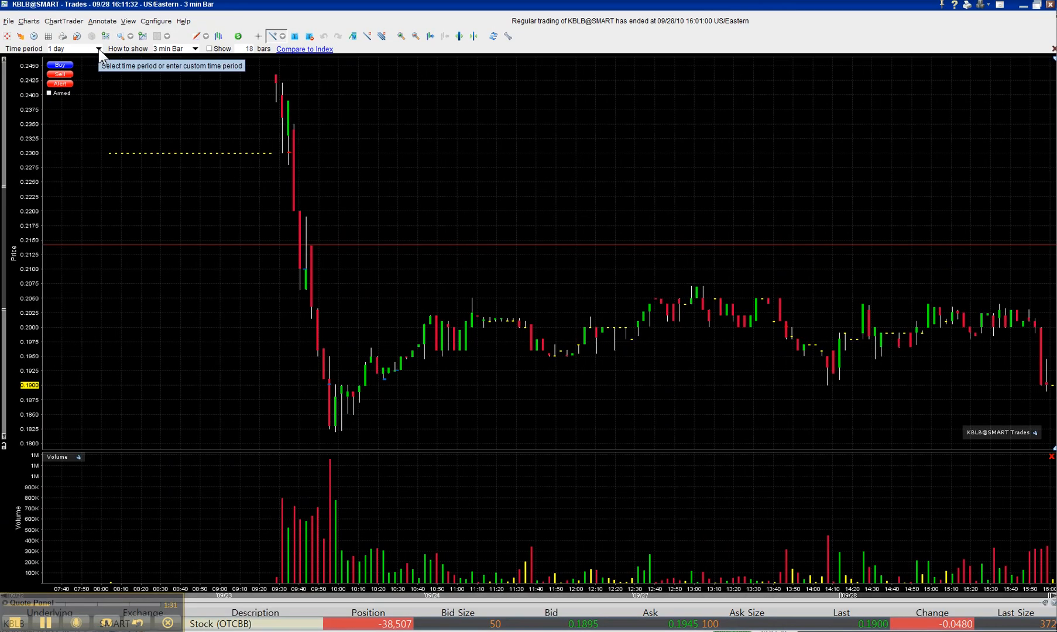
{"action": "mouse_move", "coordinate": [282, 96]}
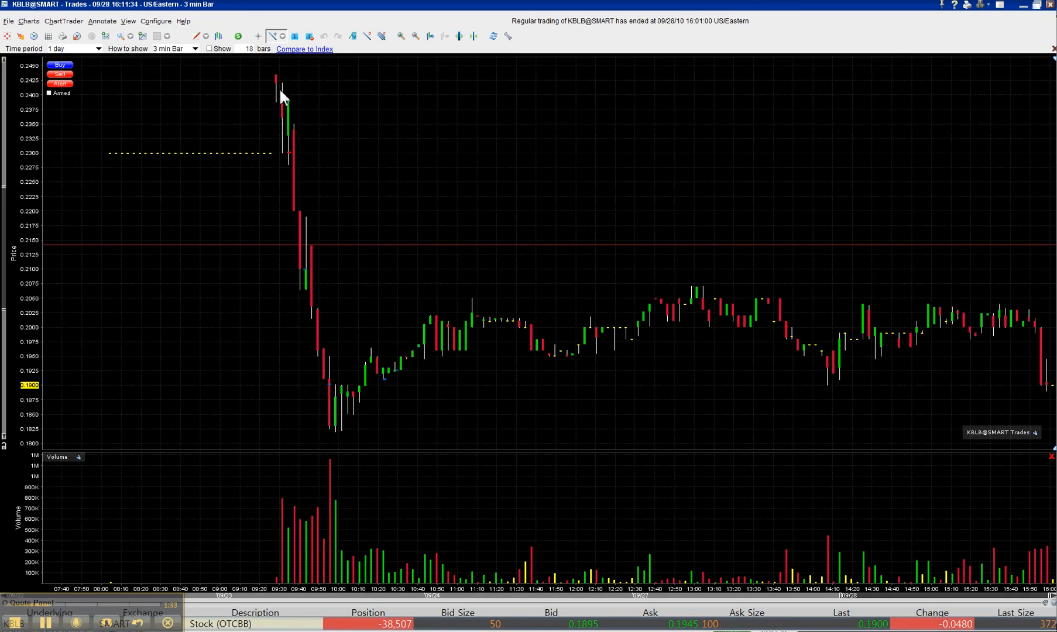
Draw trend lines across the 09:35 opening spike and the low near 10:00
{"action": "left_click_drag", "start_coordinate": [260, 110], "coordinate": [296, 81]}
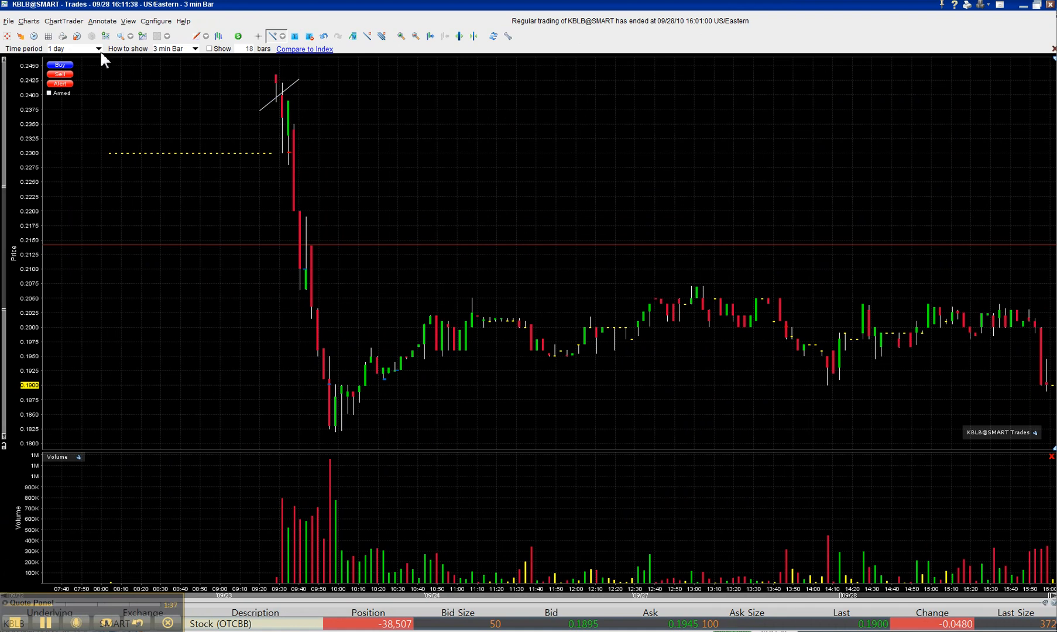
{"action": "left_click", "coordinate": [74, 48]}
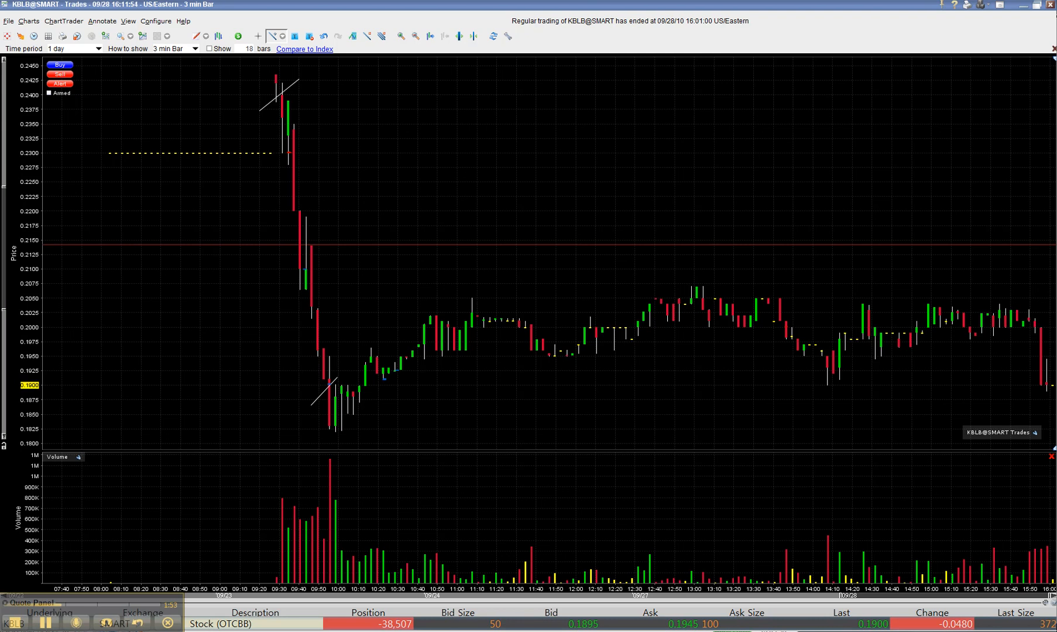
{"action": "mouse_move", "coordinate": [373, 408]}
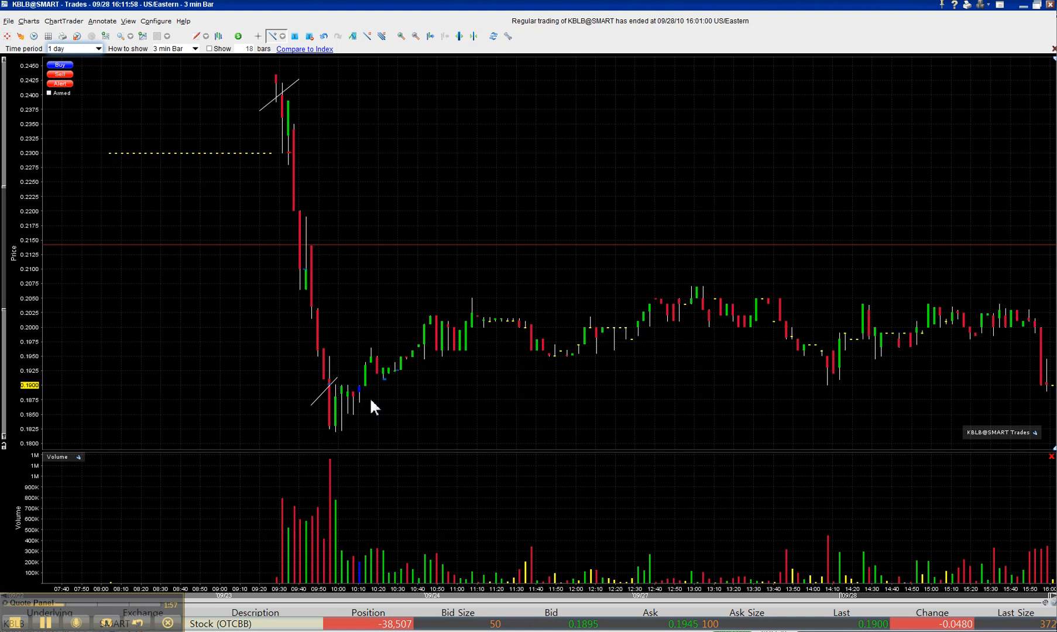
{"action": "mouse_move", "coordinate": [731, 133]}
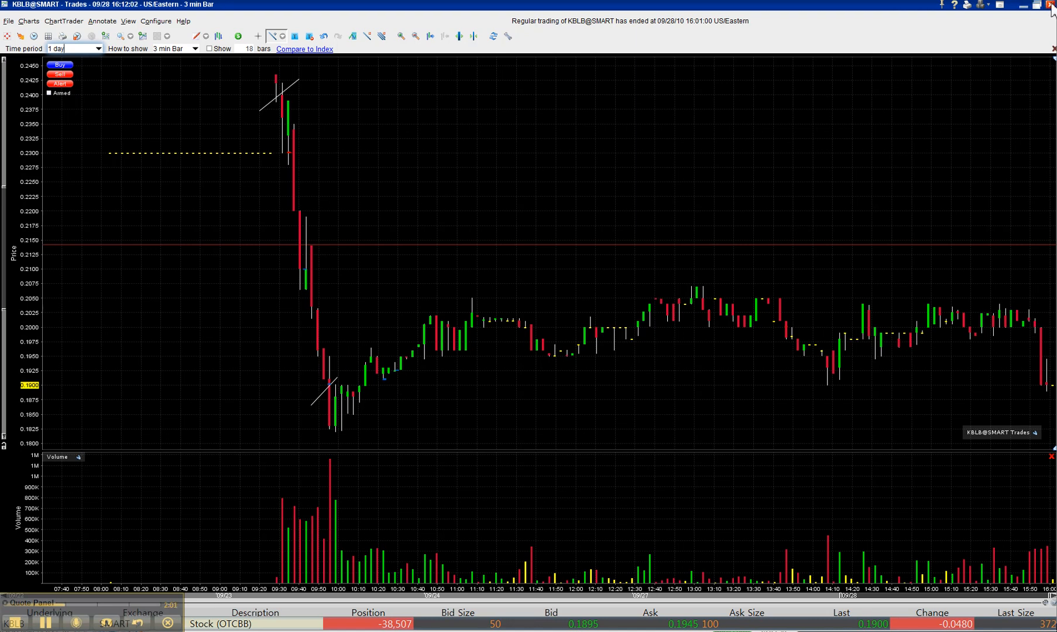
Switch the KBLB chart time period to 2 days of 5-minute bars
{"action": "left_click", "coordinate": [99, 48]}
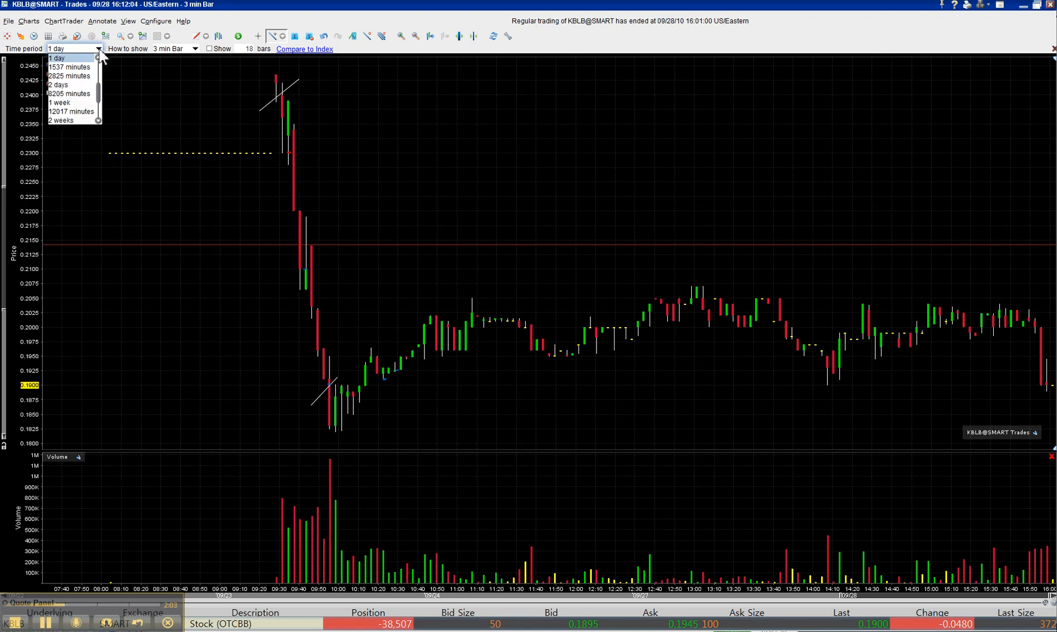
{"action": "left_click", "coordinate": [60, 84]}
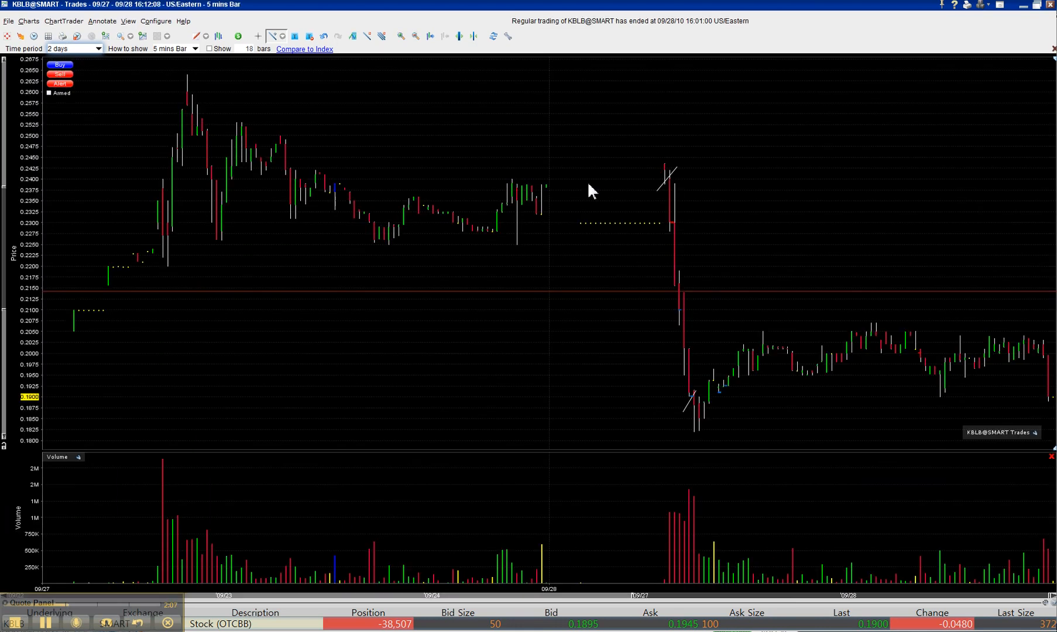
{"action": "mouse_move", "coordinate": [721, 417]}
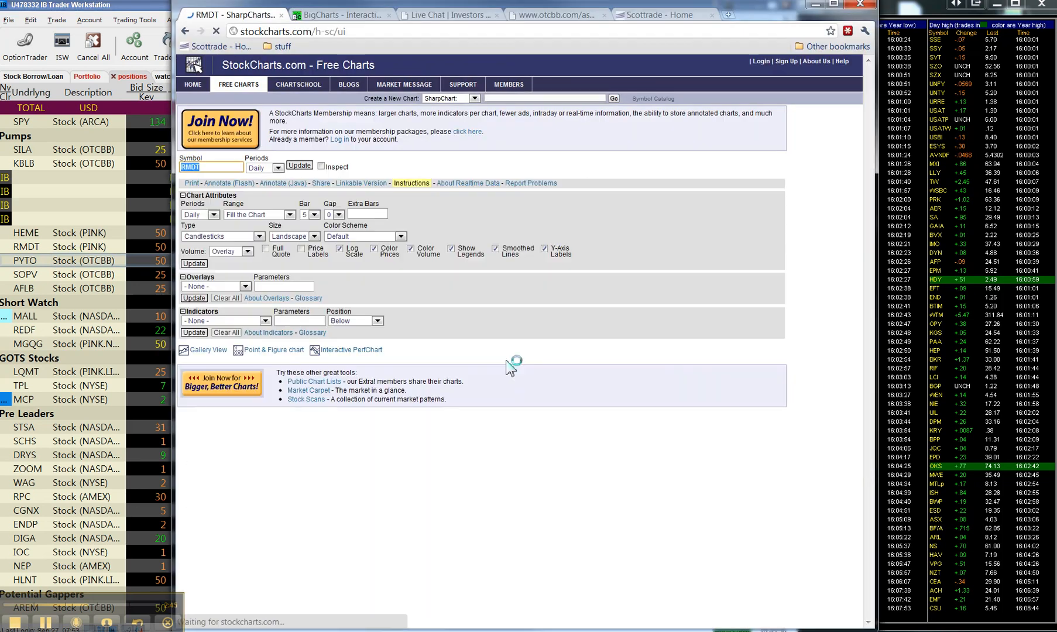
Load the RMDT symbol on the StockCharts.com free chart page
{"action": "left_click", "coordinate": [300, 165]}
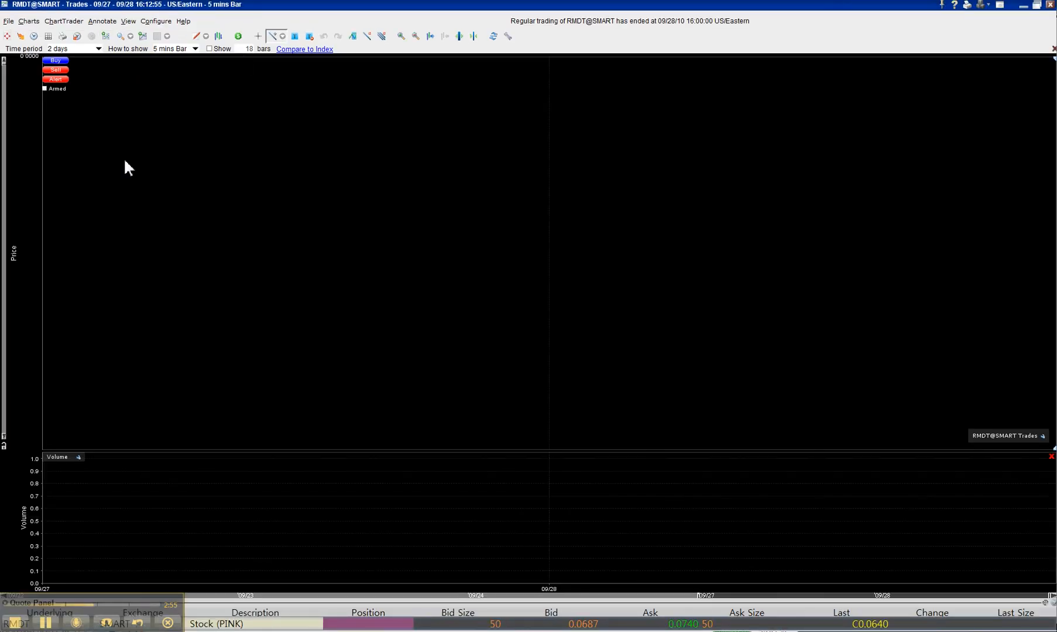
{"action": "mouse_move", "coordinate": [333, 223]}
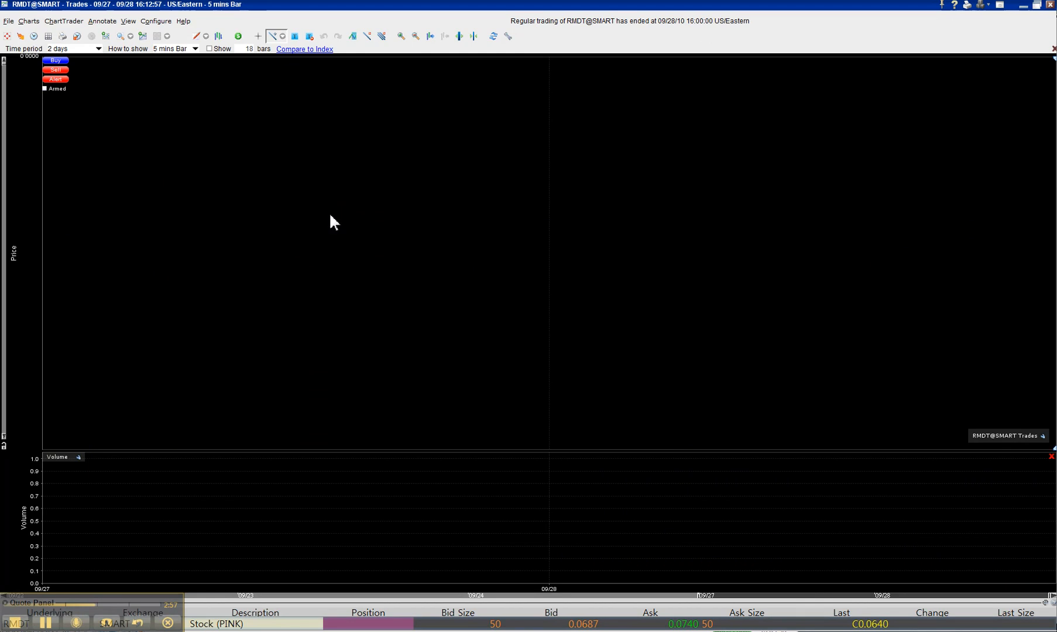
{"action": "mouse_move", "coordinate": [647, 457]}
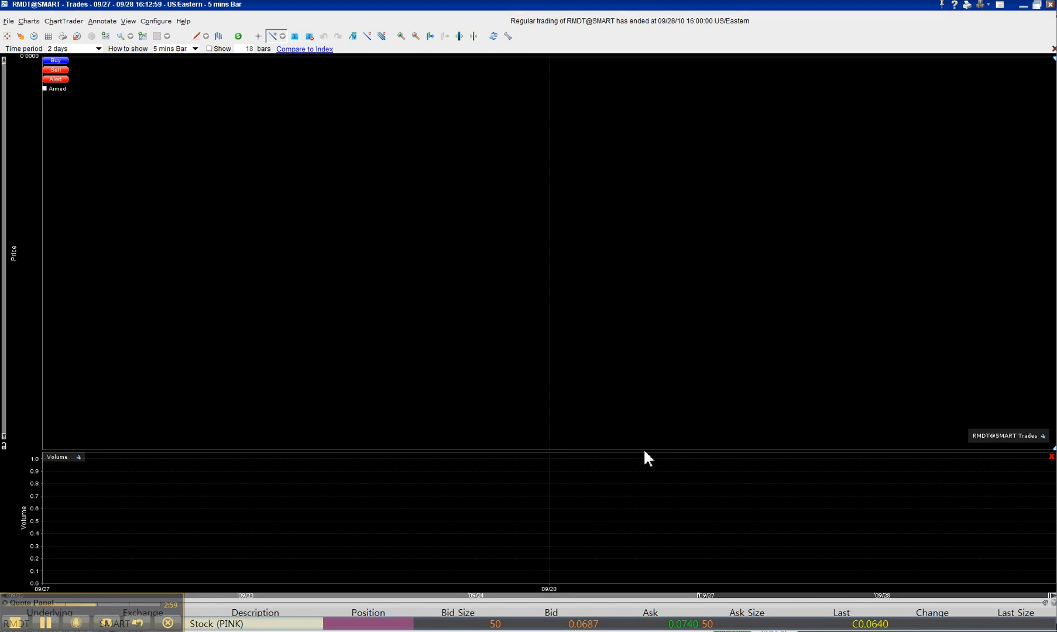
{"action": "mouse_move", "coordinate": [992, 35]}
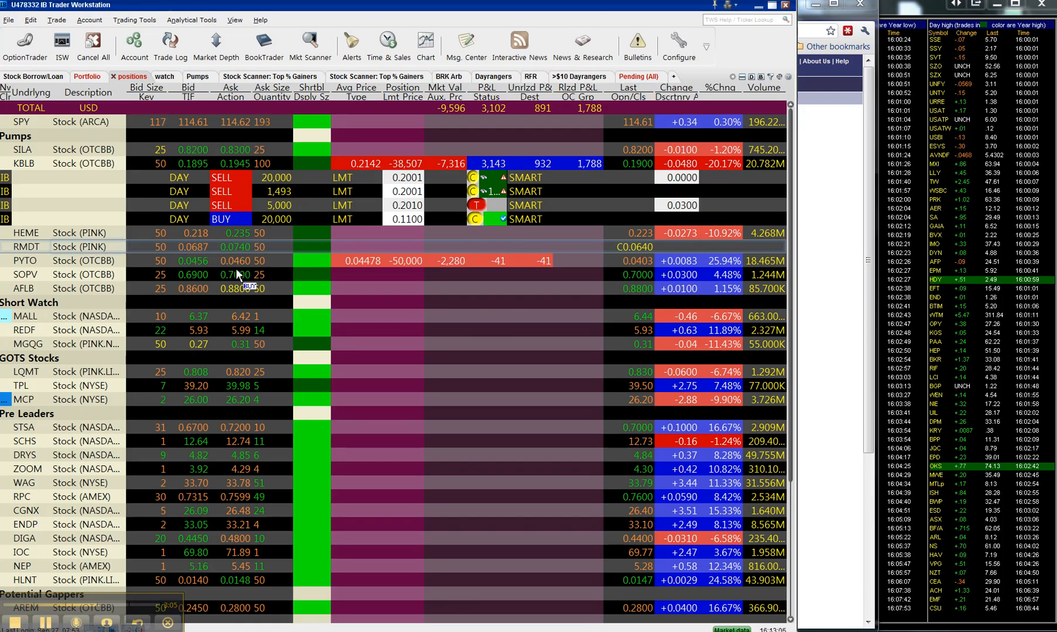
{"action": "mouse_move", "coordinate": [487, 290]}
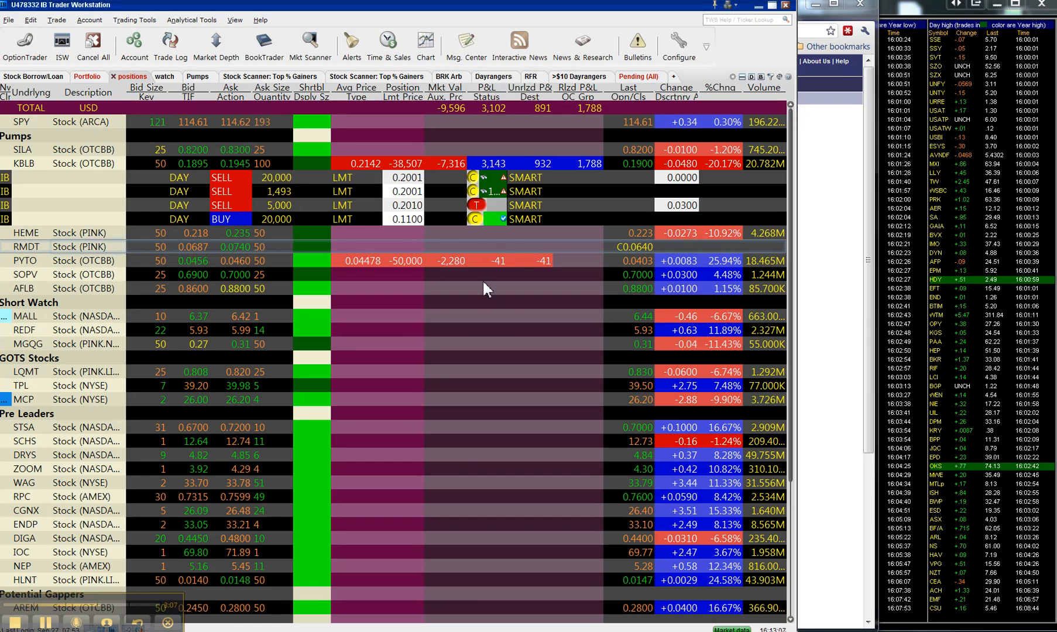
{"action": "mouse_move", "coordinate": [853, 243]}
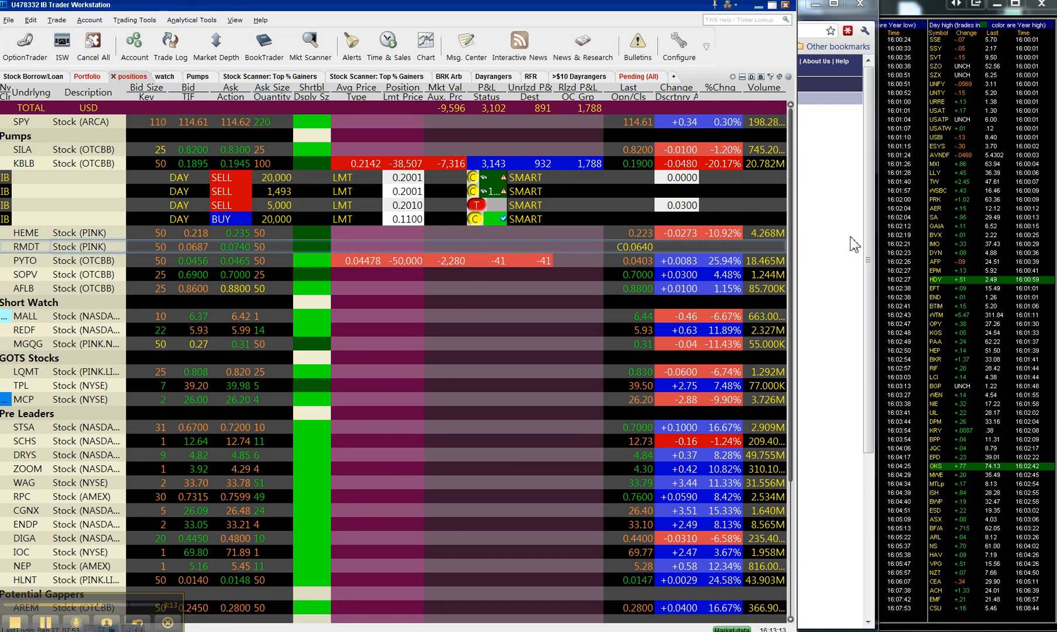
{"action": "mouse_move", "coordinate": [834, 228]}
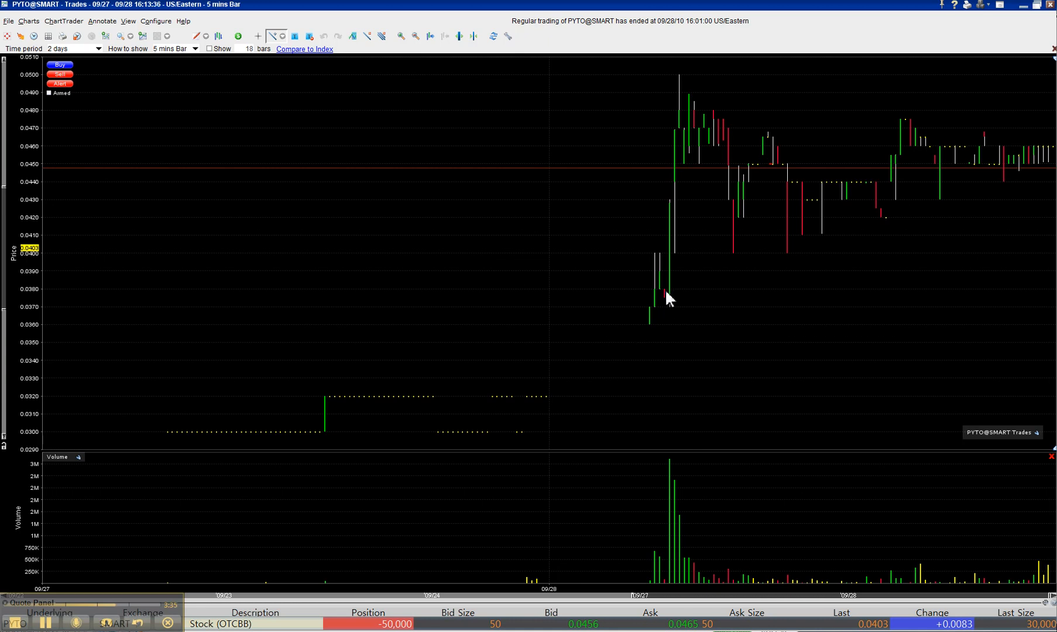
{"action": "mouse_move", "coordinate": [661, 290]}
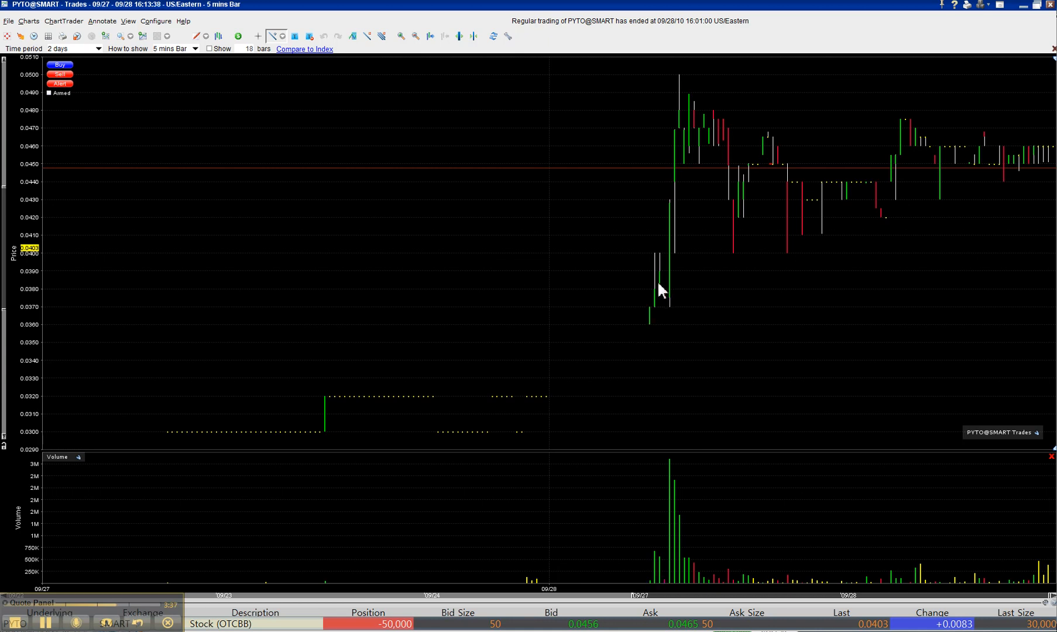
{"action": "mouse_move", "coordinate": [698, 257]}
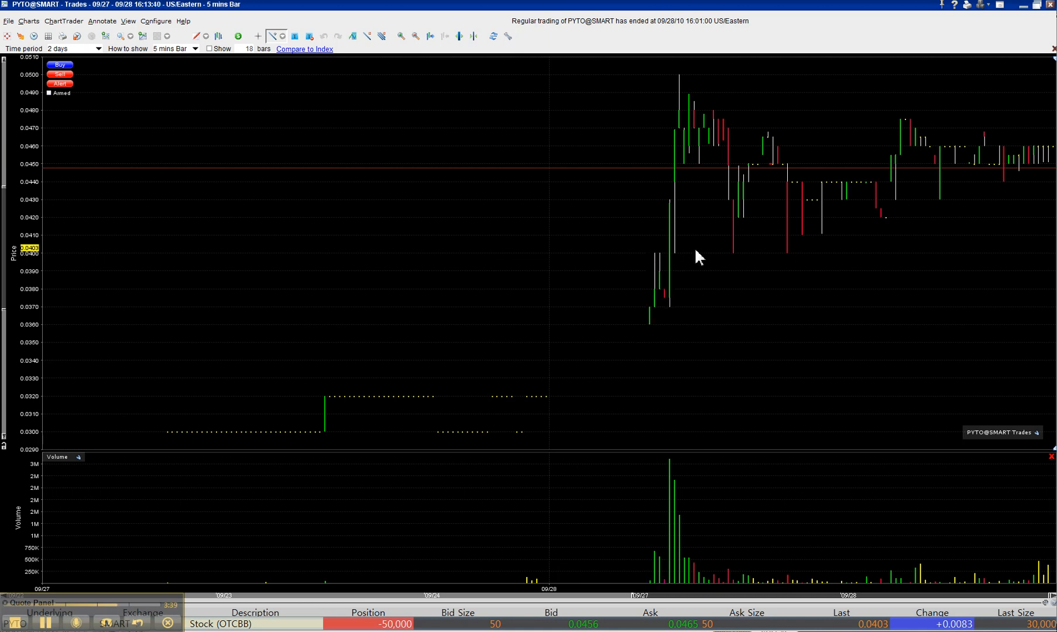
{"action": "mouse_move", "coordinate": [685, 111]}
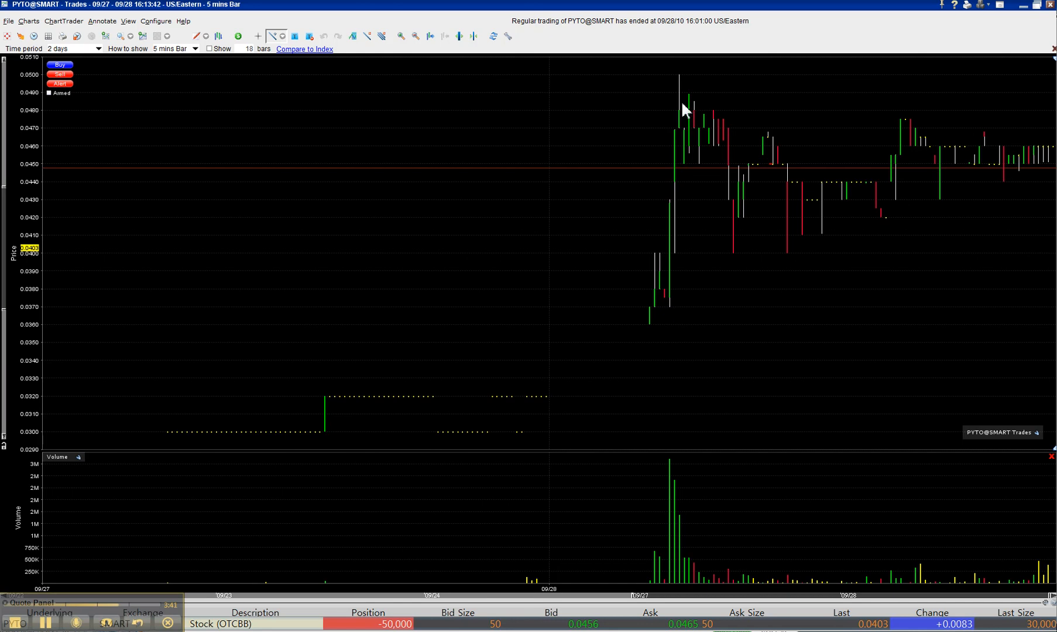